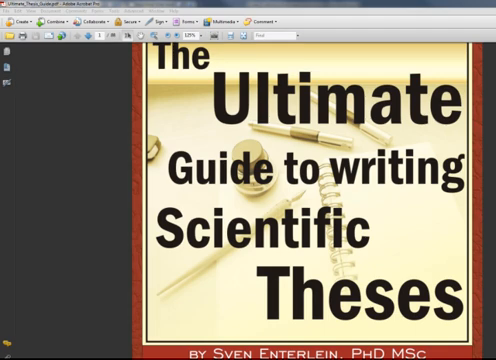
scroll("down", 3)
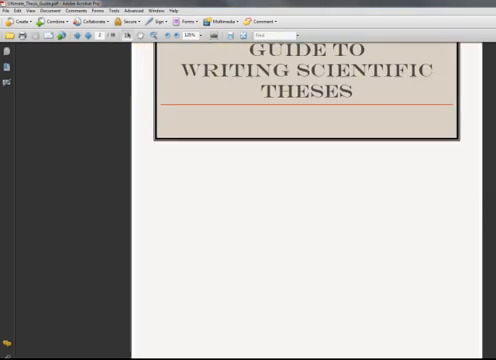
scroll("down", 3)
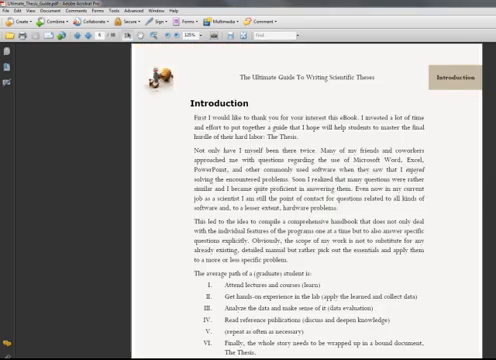
scroll("down", 3)
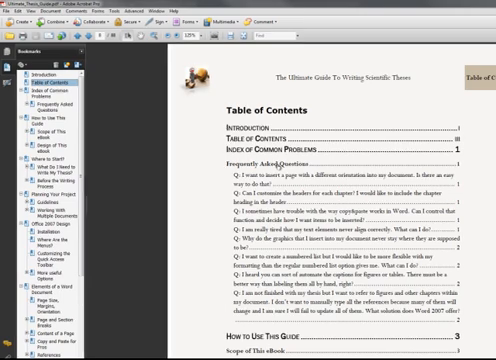
scroll("down", 3)
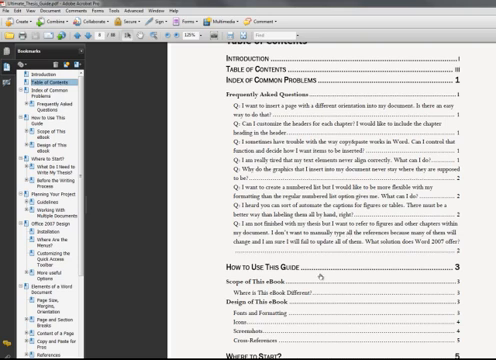
scroll("down", 3)
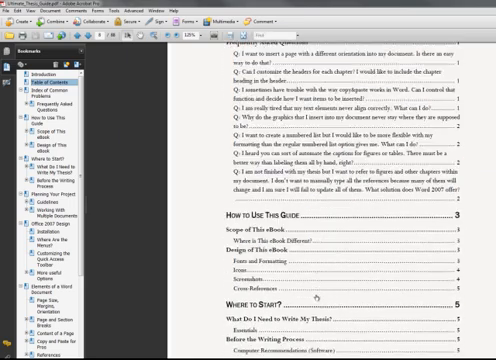
scroll("down", 3)
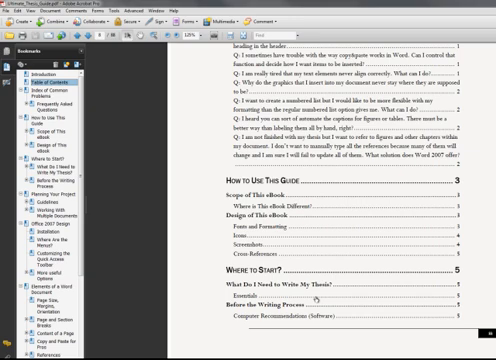
scroll("down", 3)
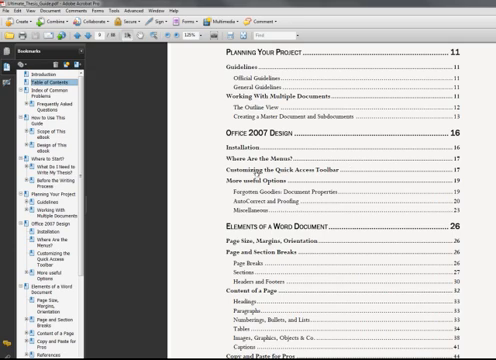
scroll("down", 3)
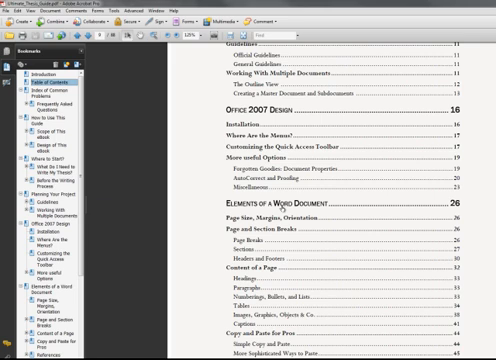
scroll("down", 3)
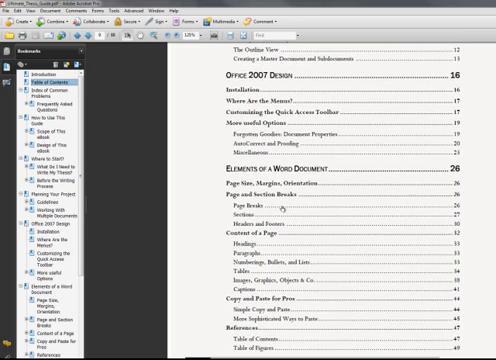
scroll("down", 3)
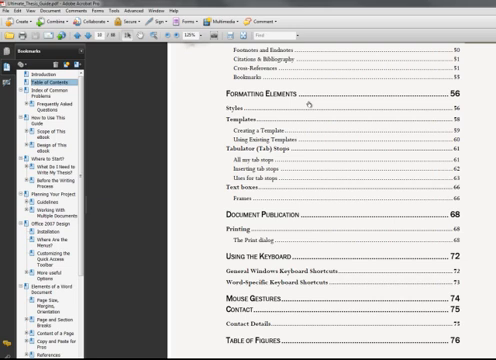
scroll("down", 3)
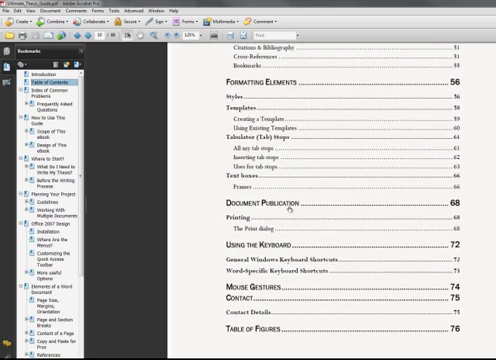